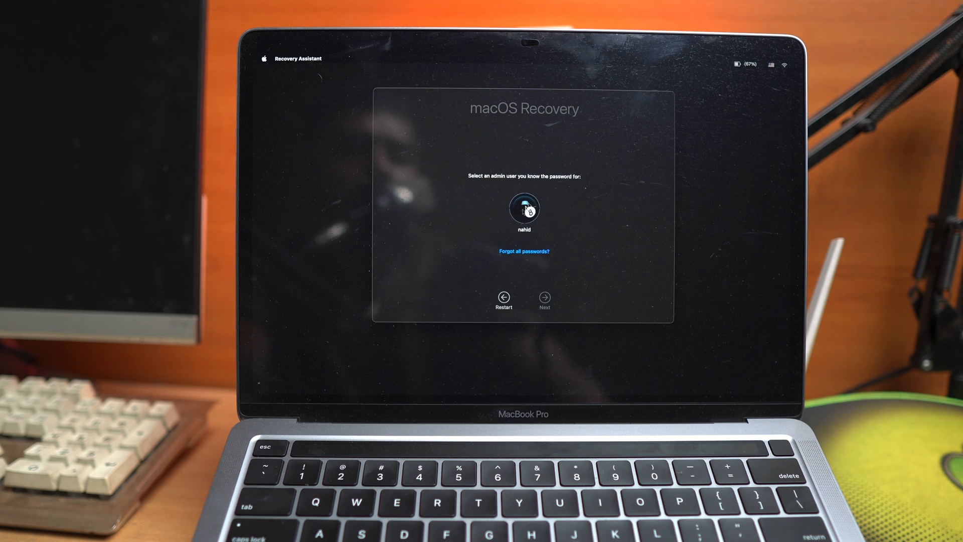
- Report all passwords forgotten to reach the Activation Lock sign-in screen
left_click(524, 212)
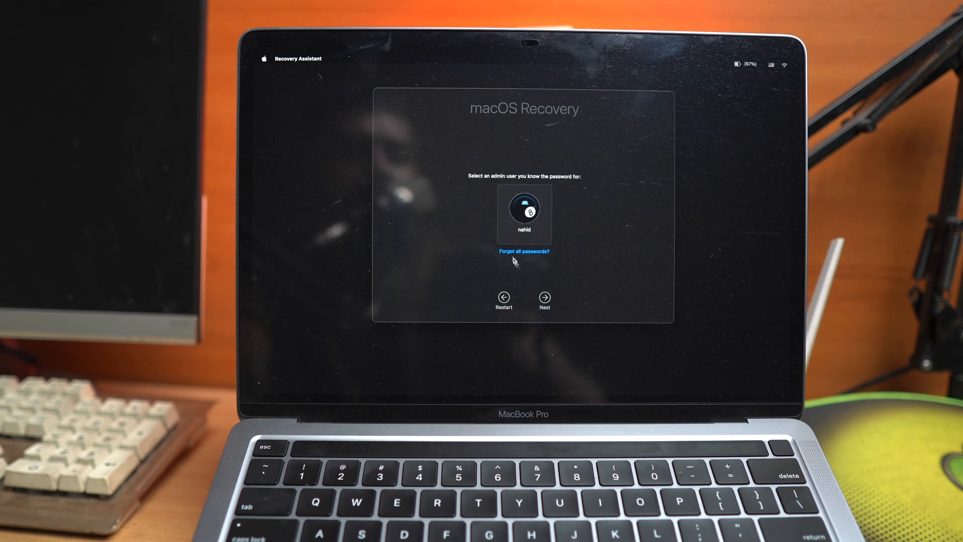
mouse_move(506, 259)
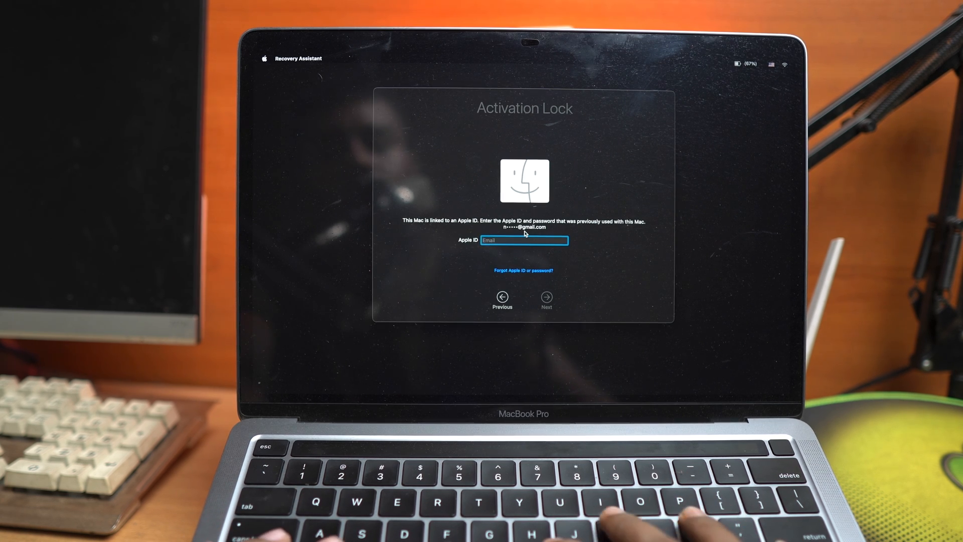
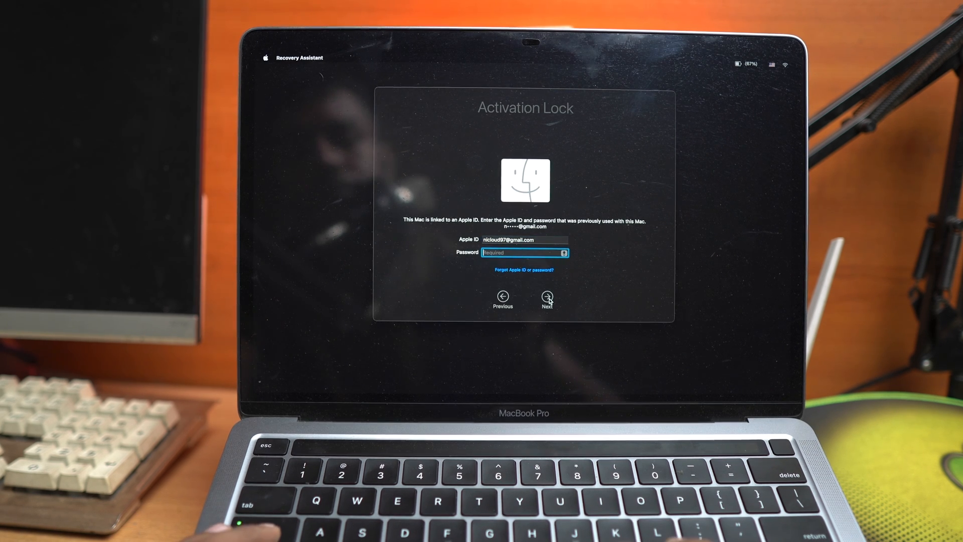
- Enter the linked Apple ID (gmail.com address) and its password and submit them for authentication
type("••••")
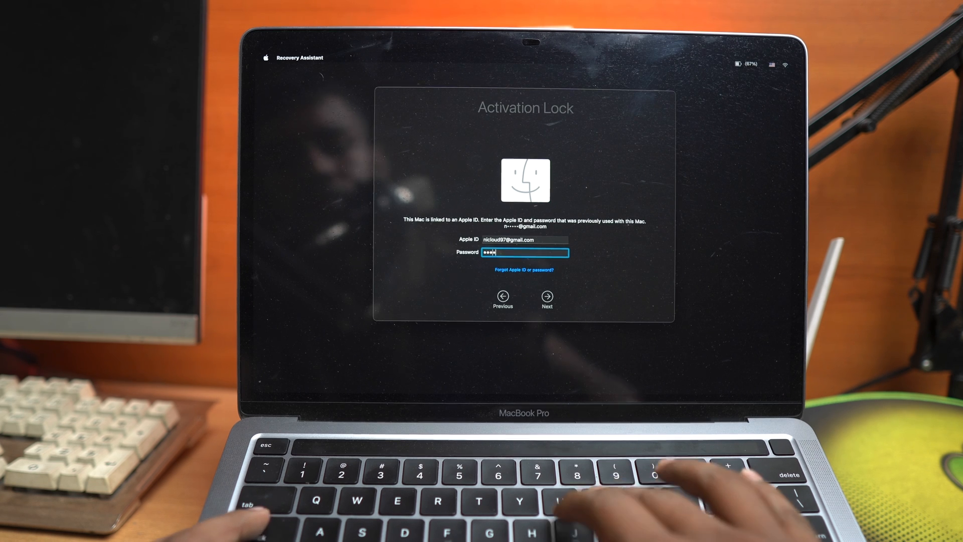
type("password")
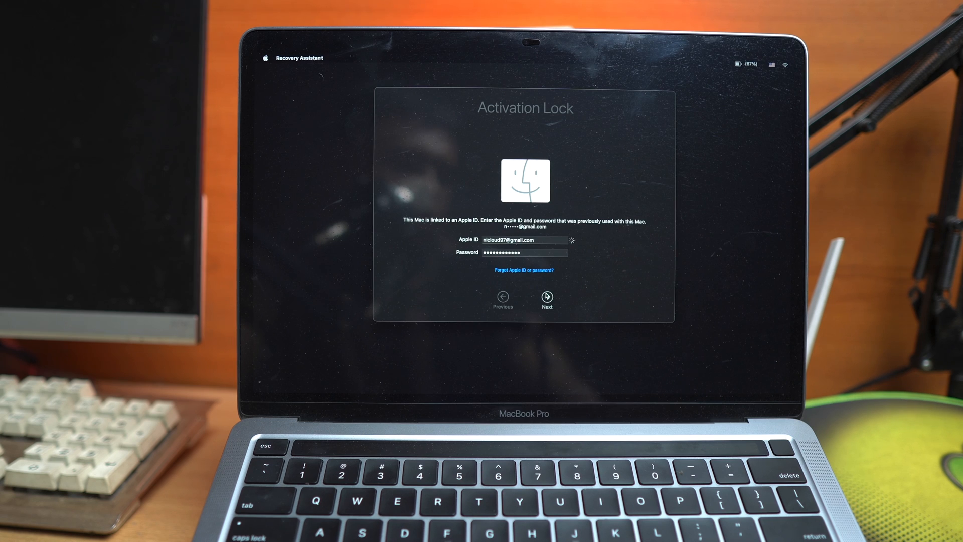
left_click(546, 297)
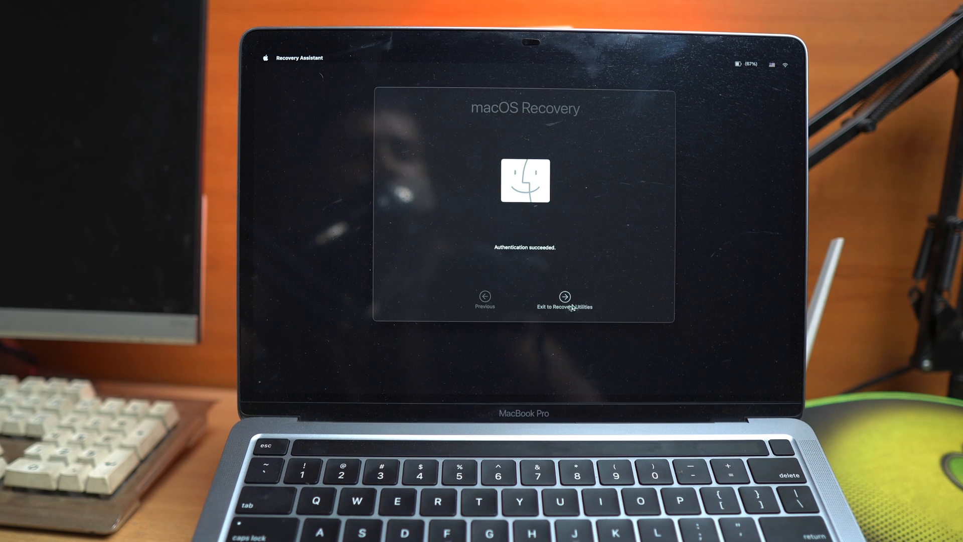
- Leave the assistant for Recovery Utilities and launch Terminal from the Utilities menu
left_click(563, 301)
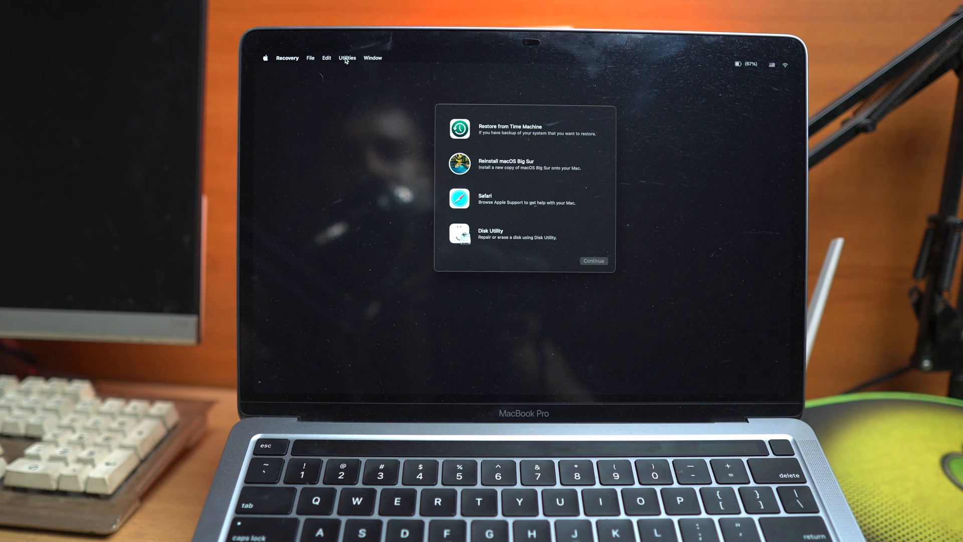
left_click(347, 58)
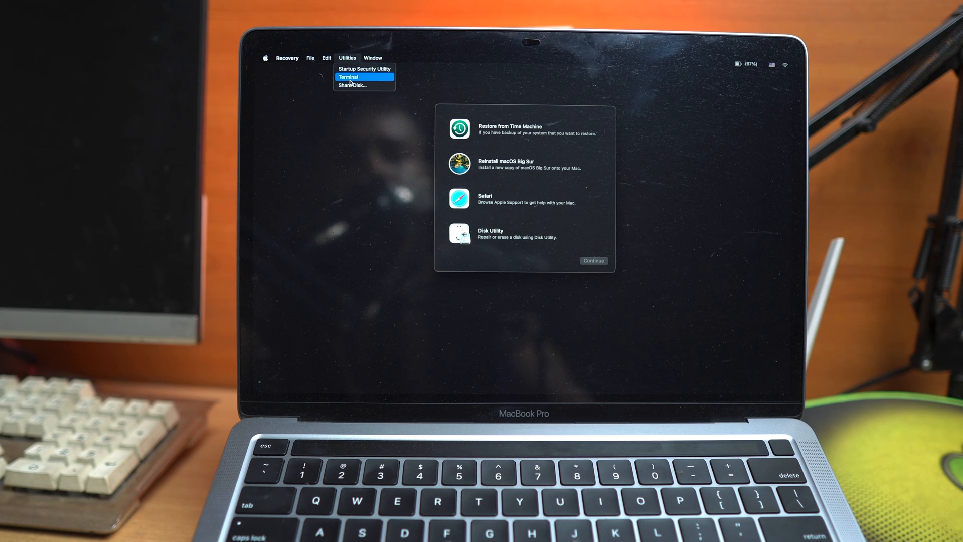
left_click(348, 77)
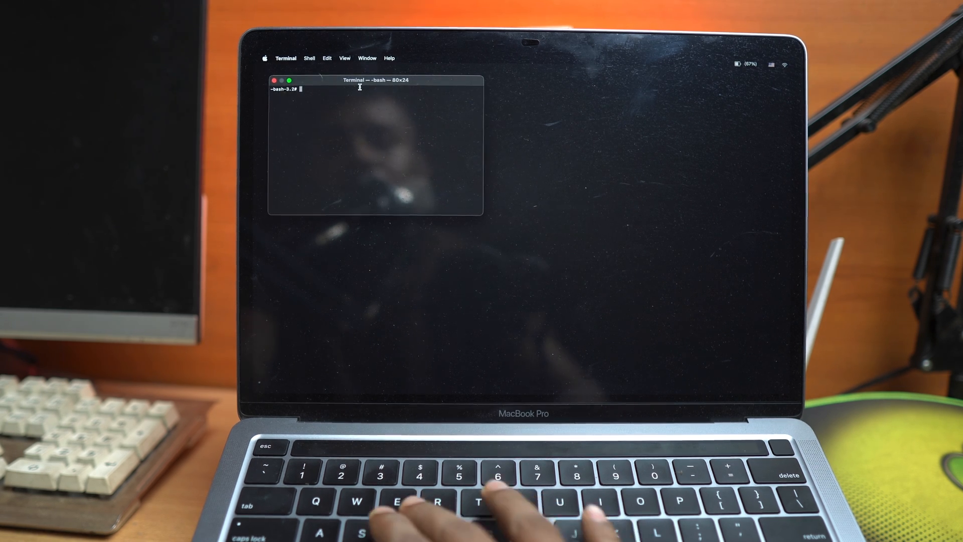
- Run the resetpassword command to bring up the Reset Password window
type("rese")
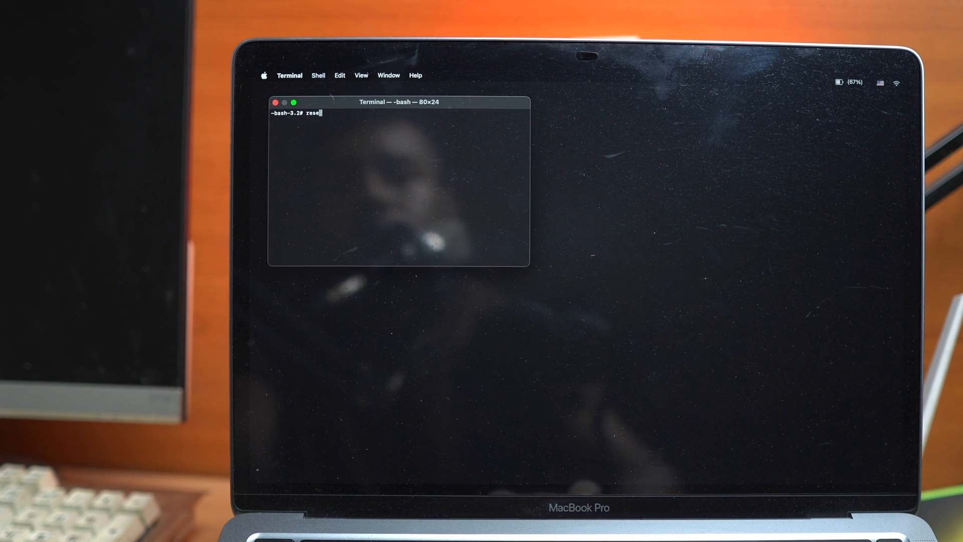
type("tpas")
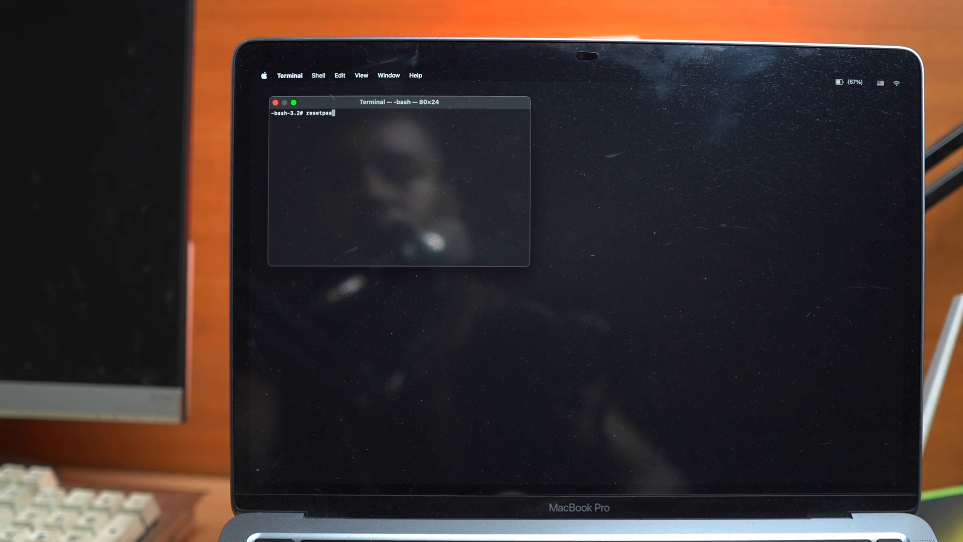
type("sword")
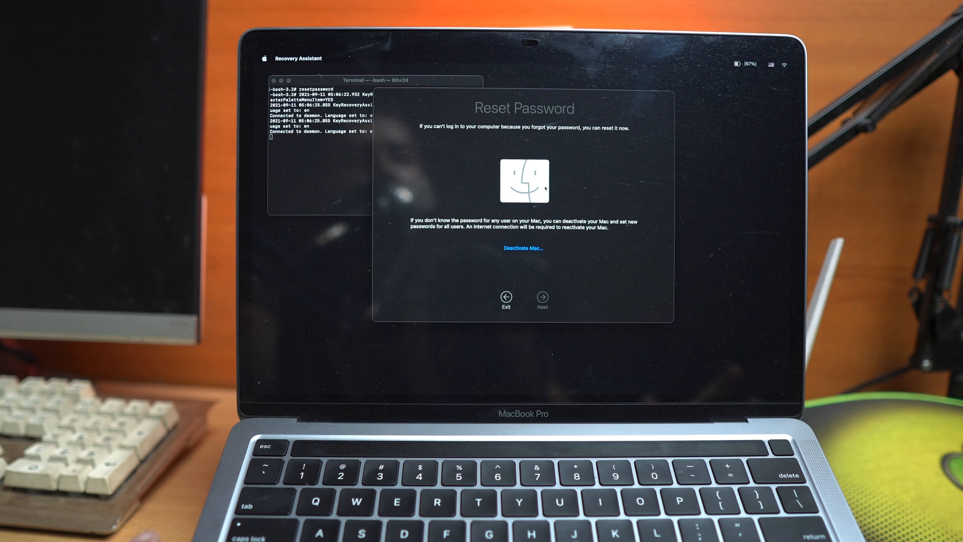
mouse_move(587, 214)
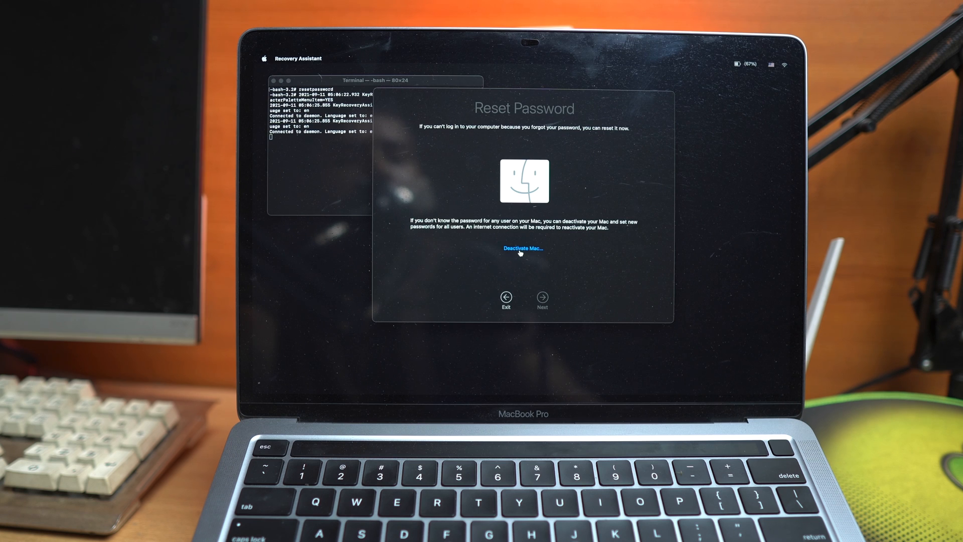
- Choose Mac deactivation and fill the Activation Lock fields with the gmail.com Apple ID
left_click(521, 249)
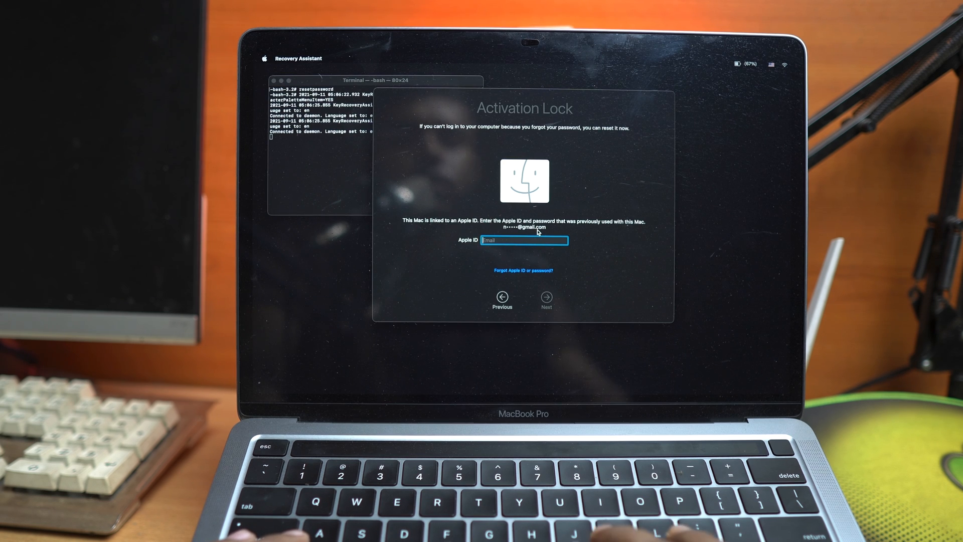
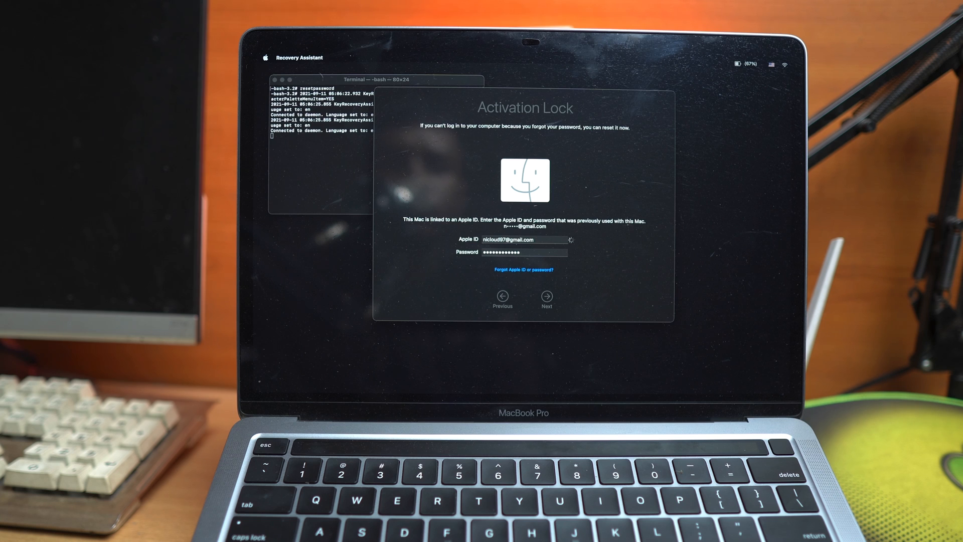
left_click(546, 295)
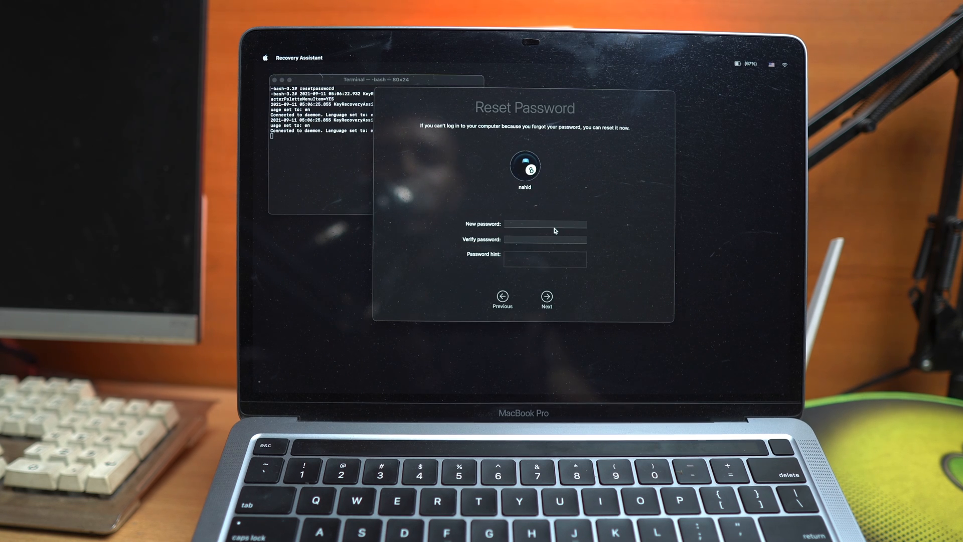
left_click(545, 224)
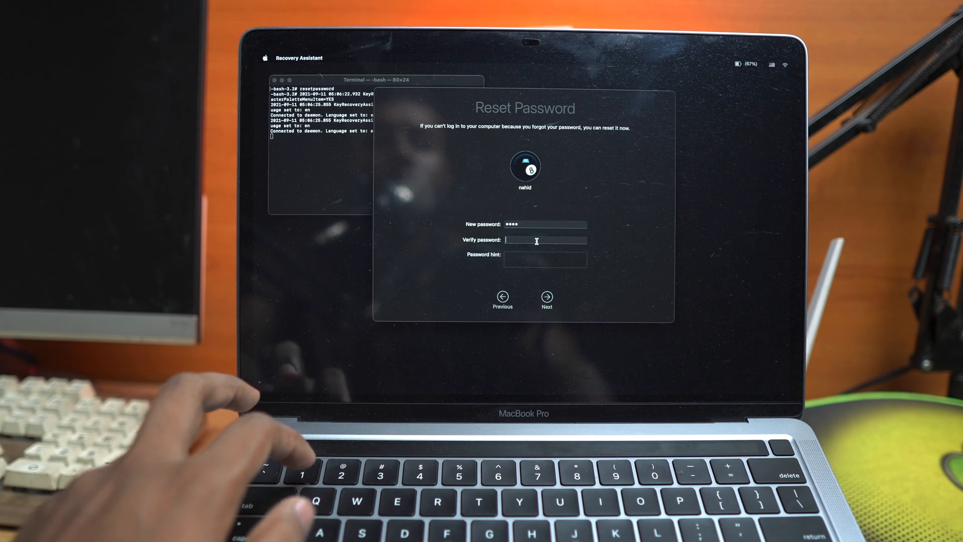
type("••••")
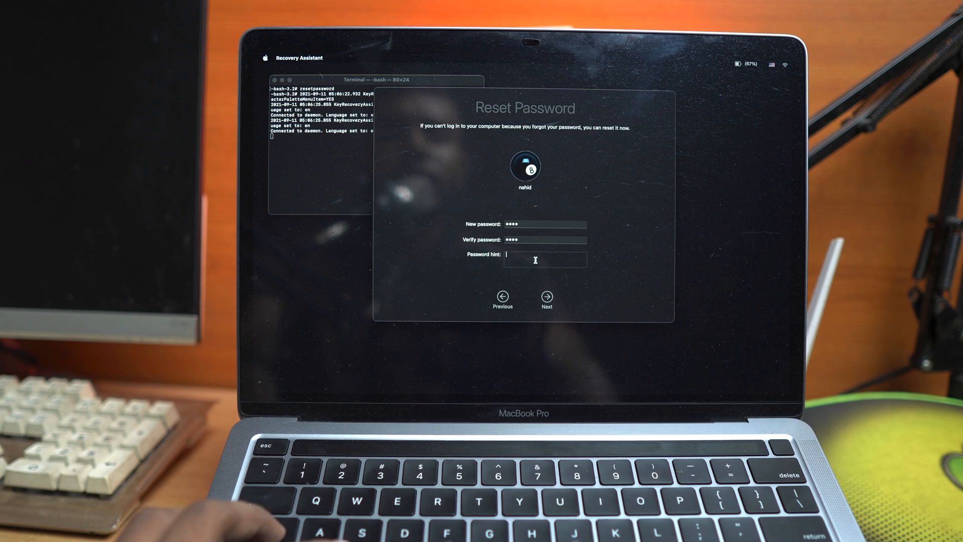
type("First")
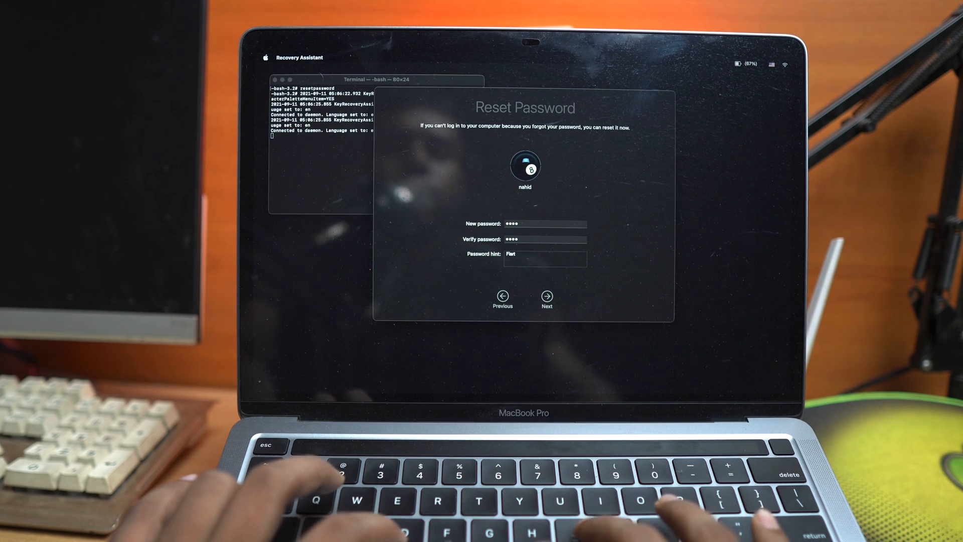
type("4 Digit")
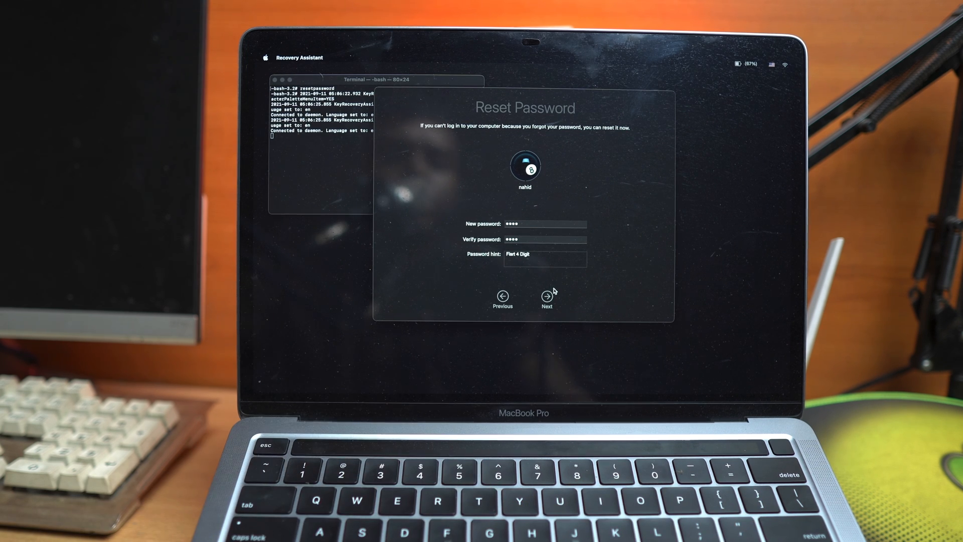
left_click(545, 297)
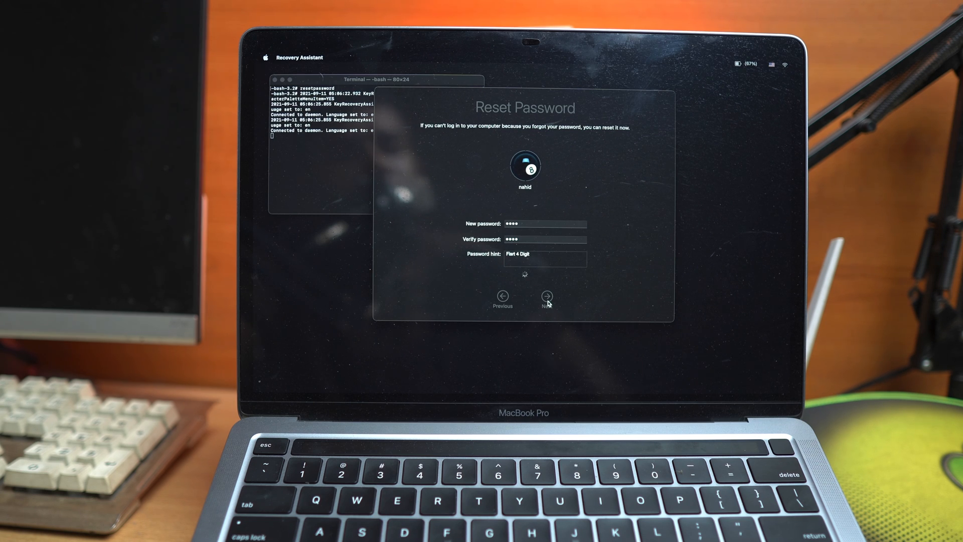
- Confirm the reset until Reset Password Completed is reported
left_click(546, 295)
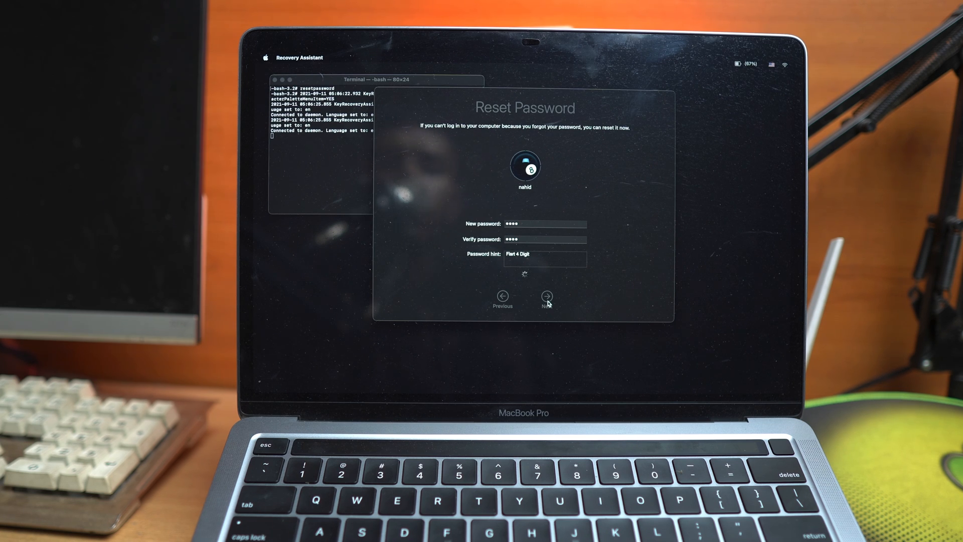
left_click(546, 295)
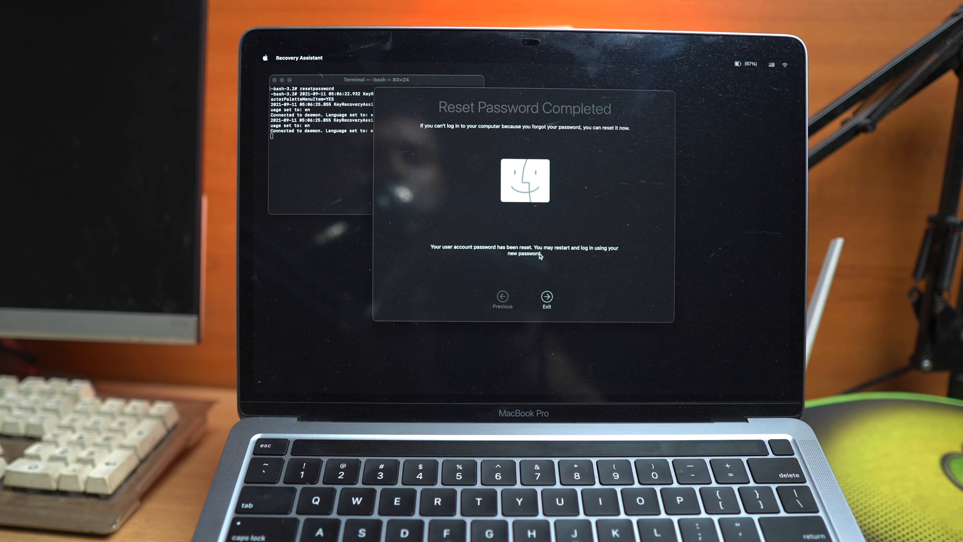
mouse_move(533, 301)
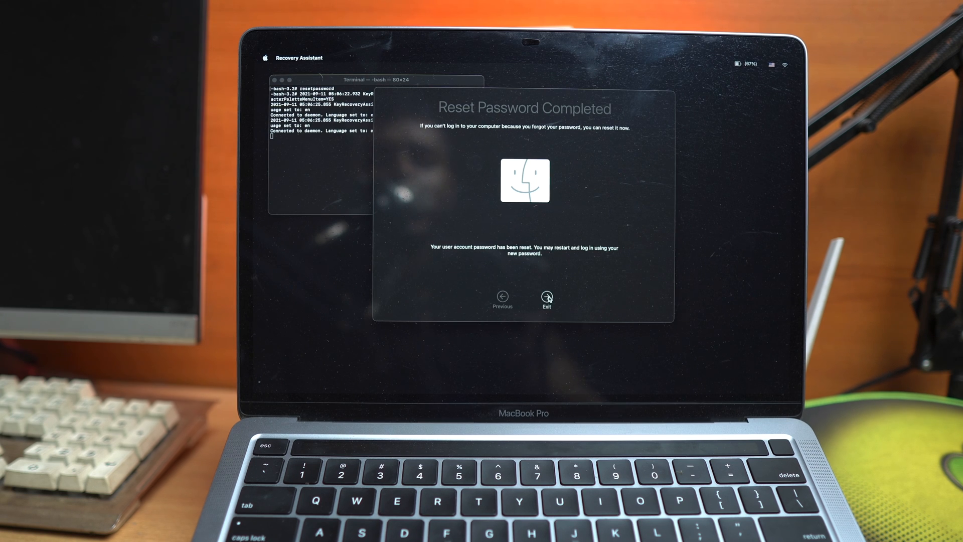
- Exit the reset assistant and restart the Mac from the Apple menu
left_click(546, 295)
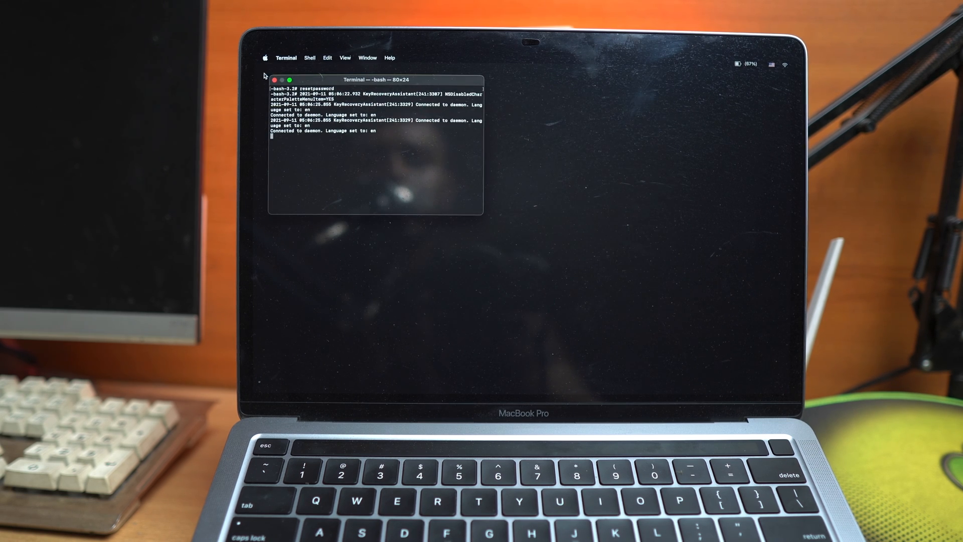
left_click(264, 58)
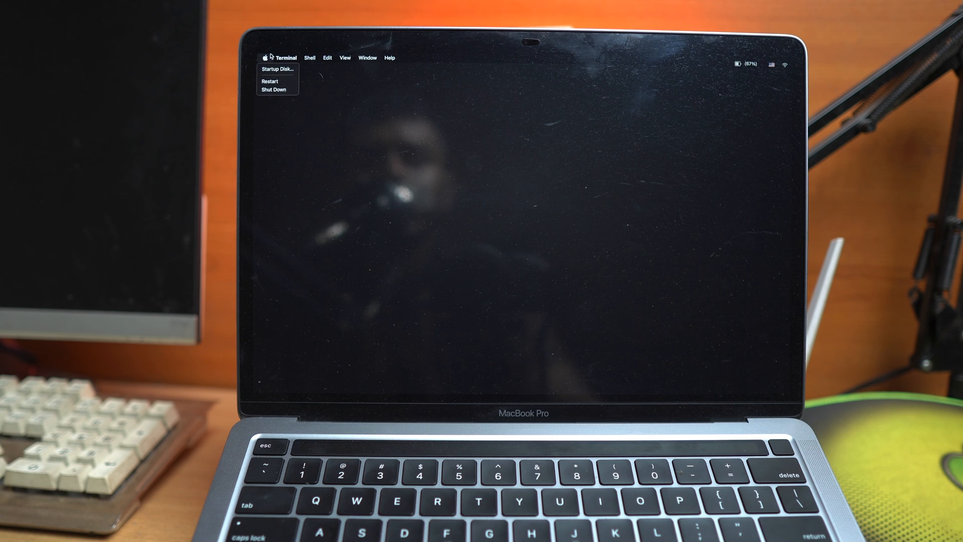
left_click(264, 58)
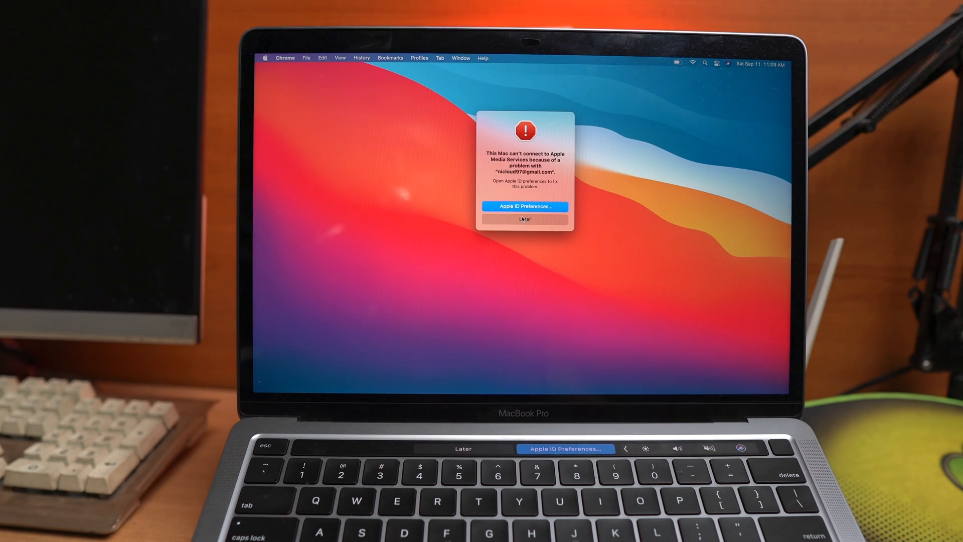
- Sign back into the Apple ID from the alert's preferences link and close System Preferences
left_click(524, 206)
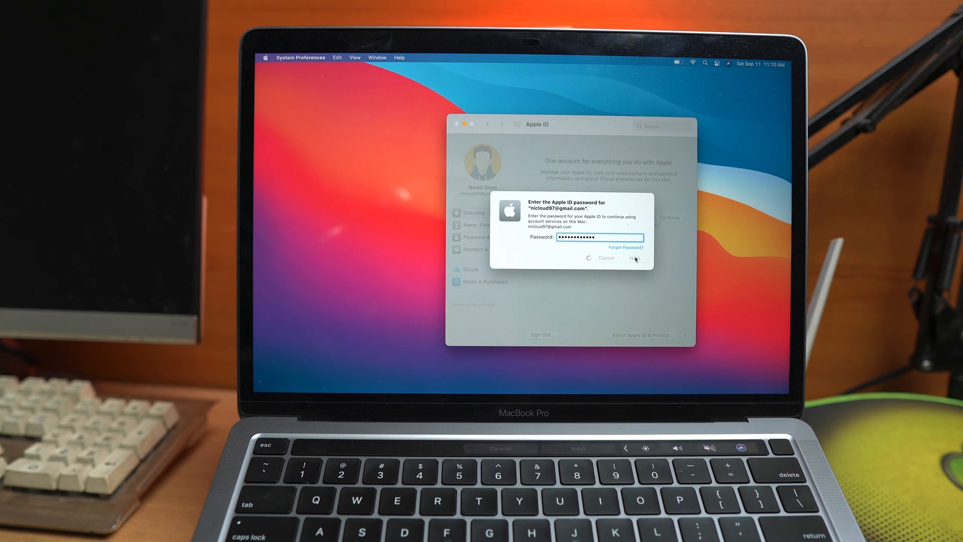
left_click(637, 258)
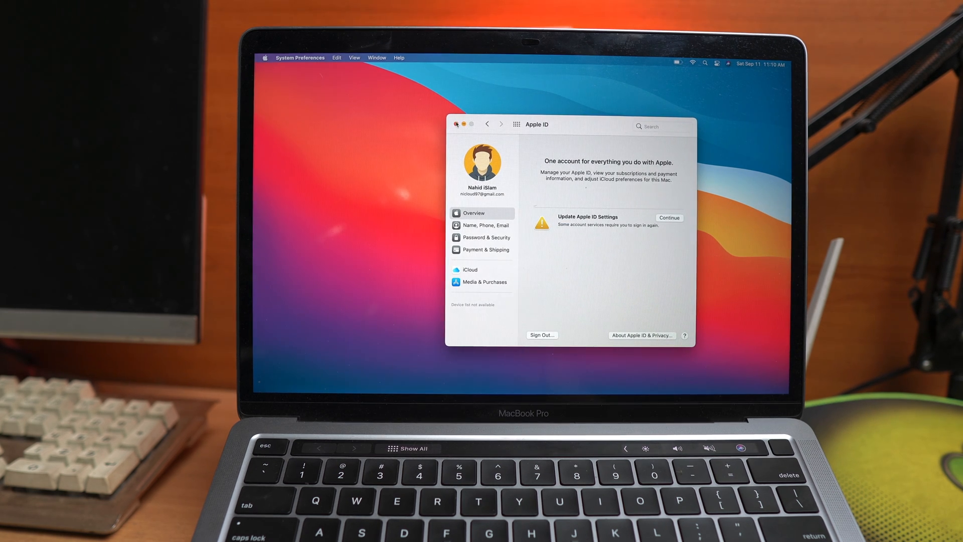
left_click(457, 124)
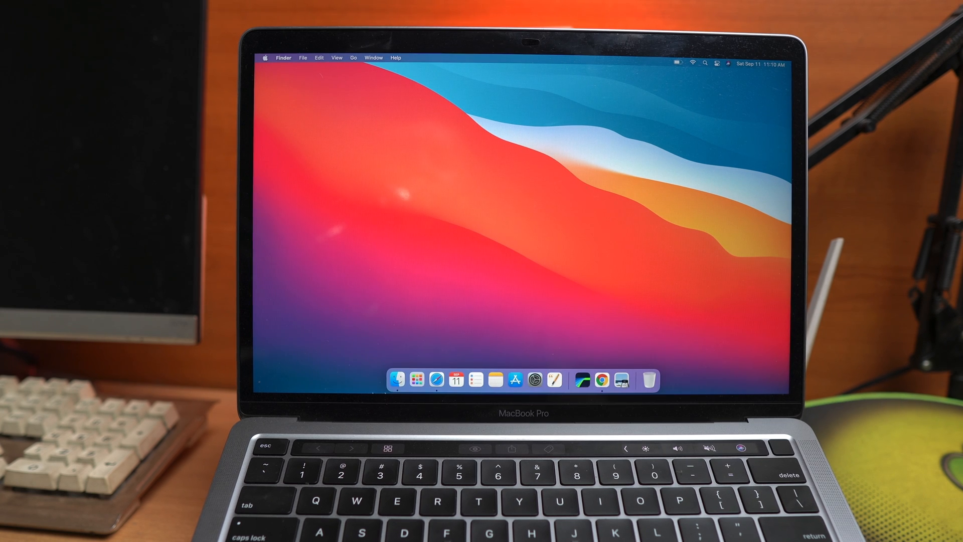
mouse_move(601, 374)
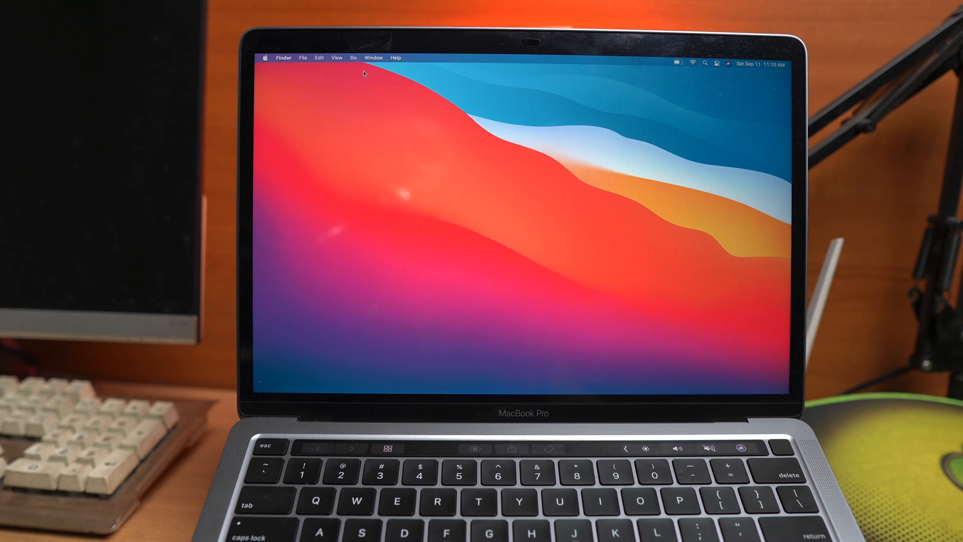
- Go to the Documents folder in Finder to confirm the files are intact
left_click(353, 58)
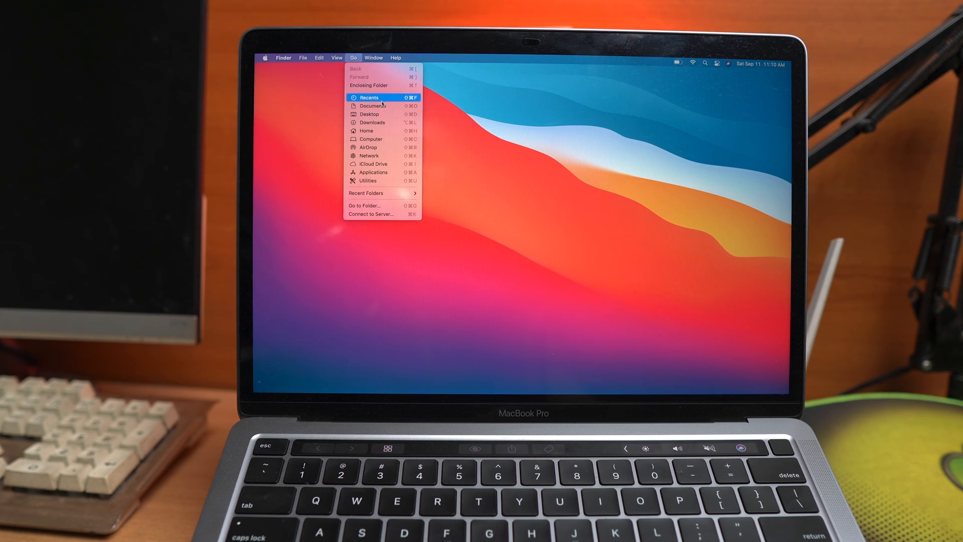
left_click(371, 113)
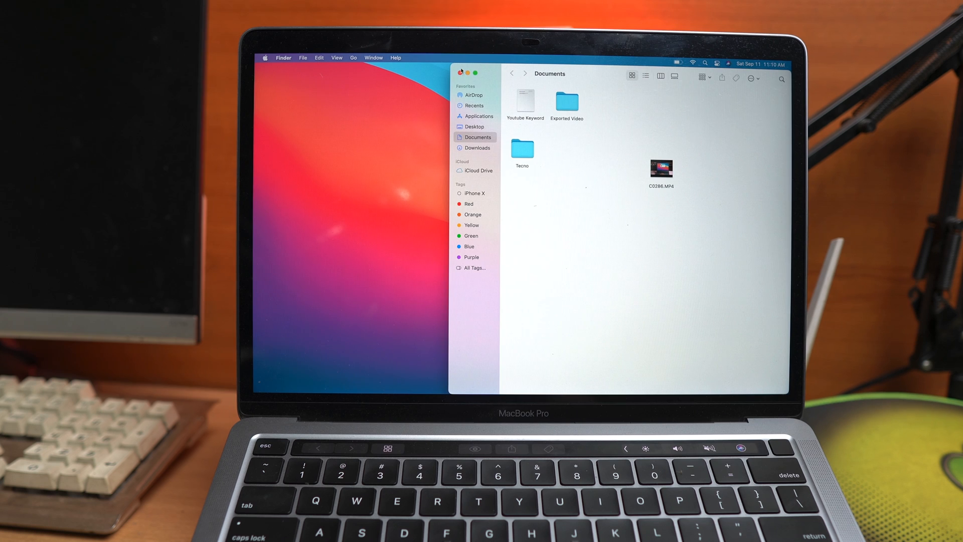